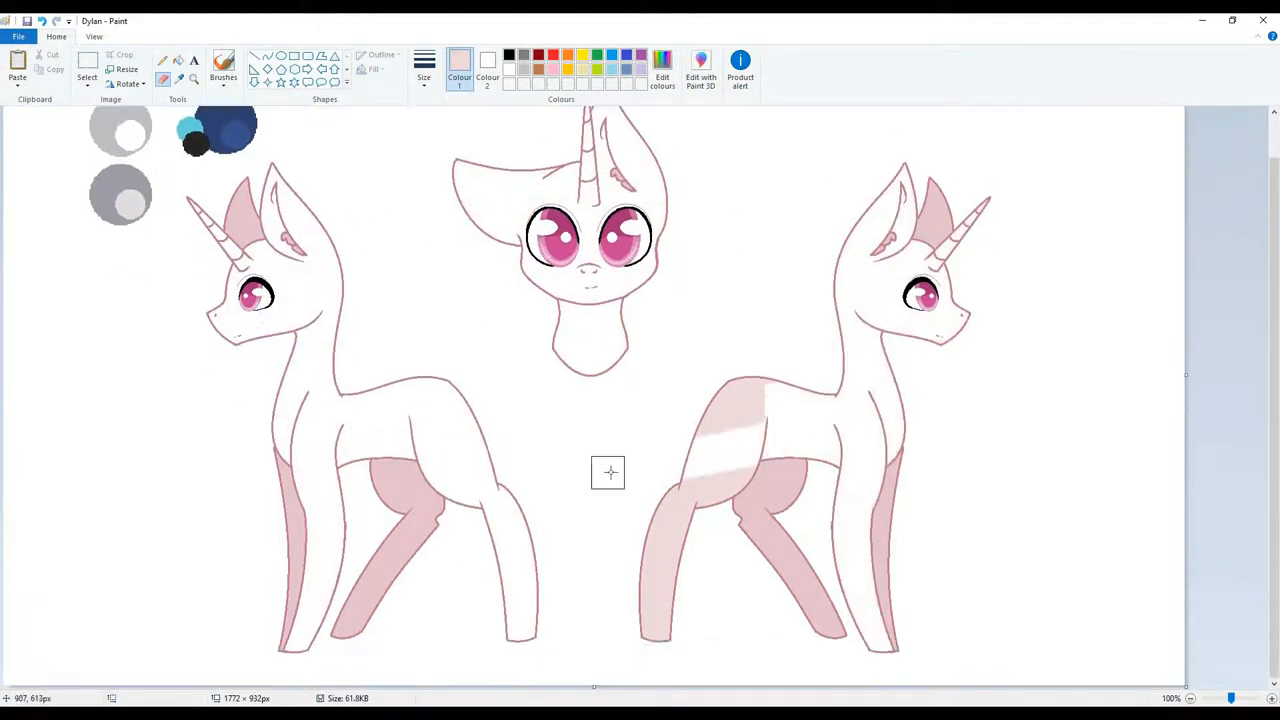
Step: Zoom in on the pony's pointed ear before sketching the red rounded tip
scroll("up", 3)
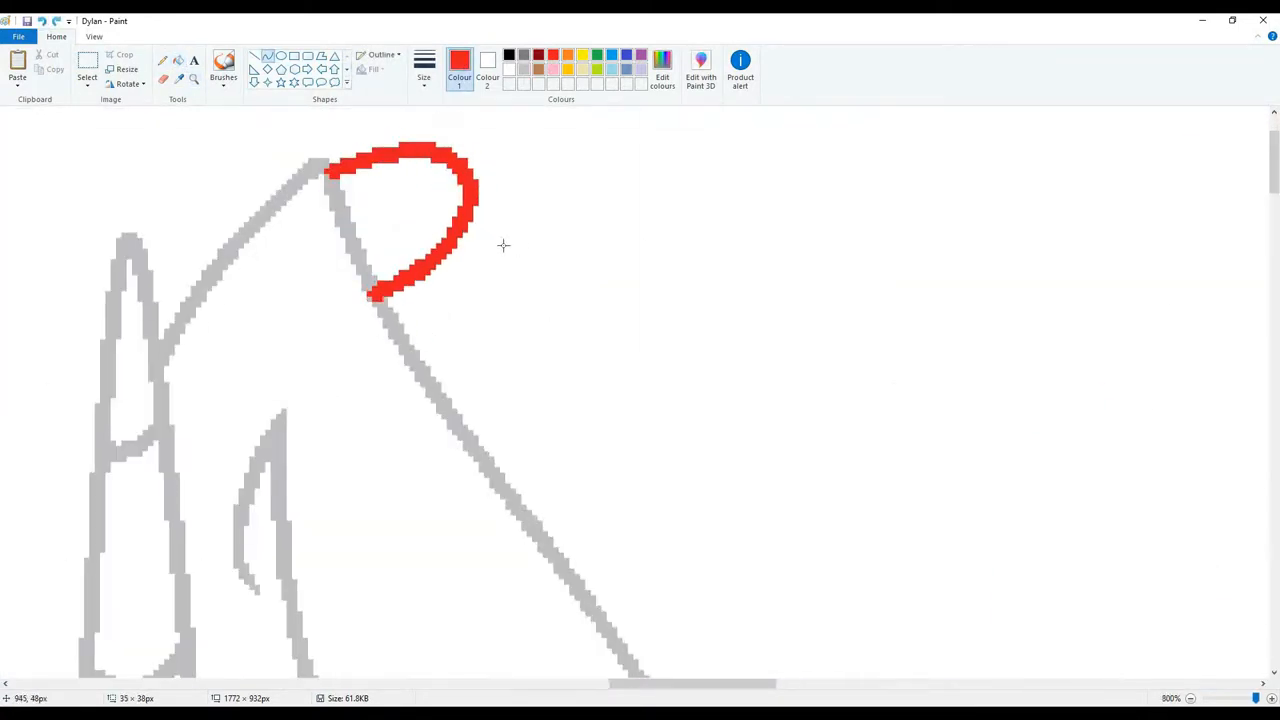
Step: Undo the last stroke and sketch a curled red outline at the left edge of the front face's head
key("Ctrl+Z")
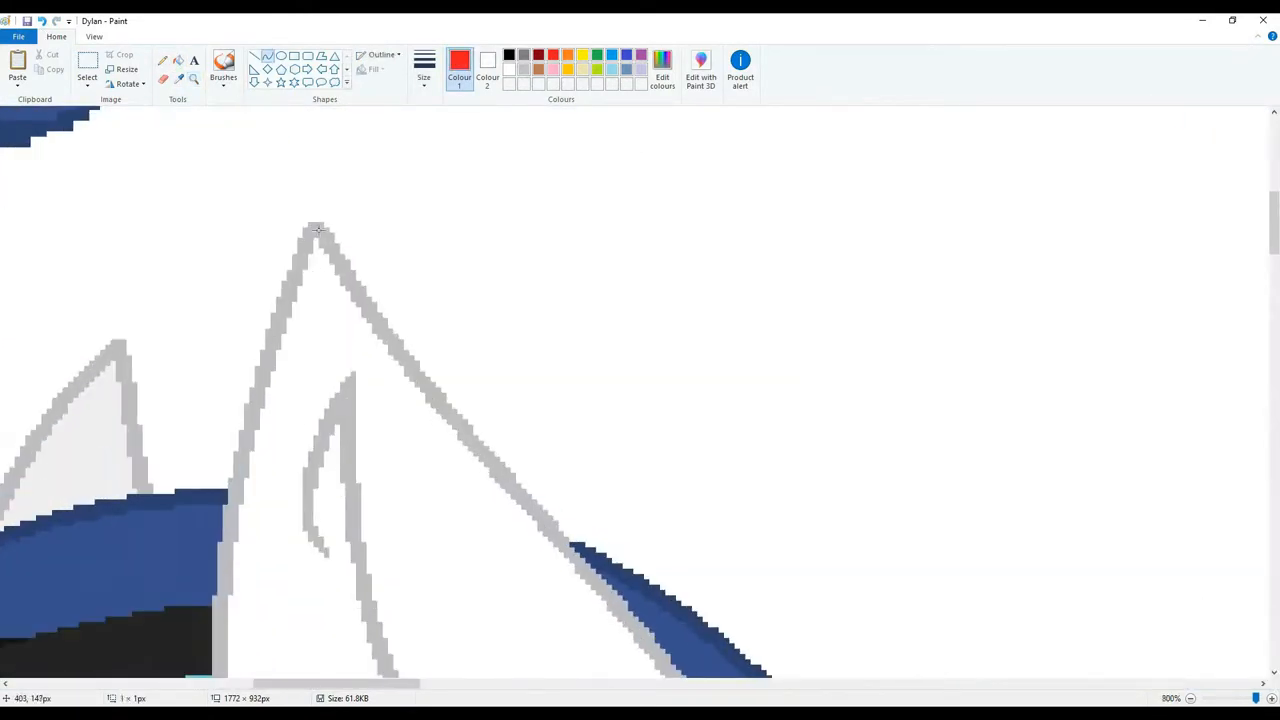
left_click_drag(320, 210, 418, 390)
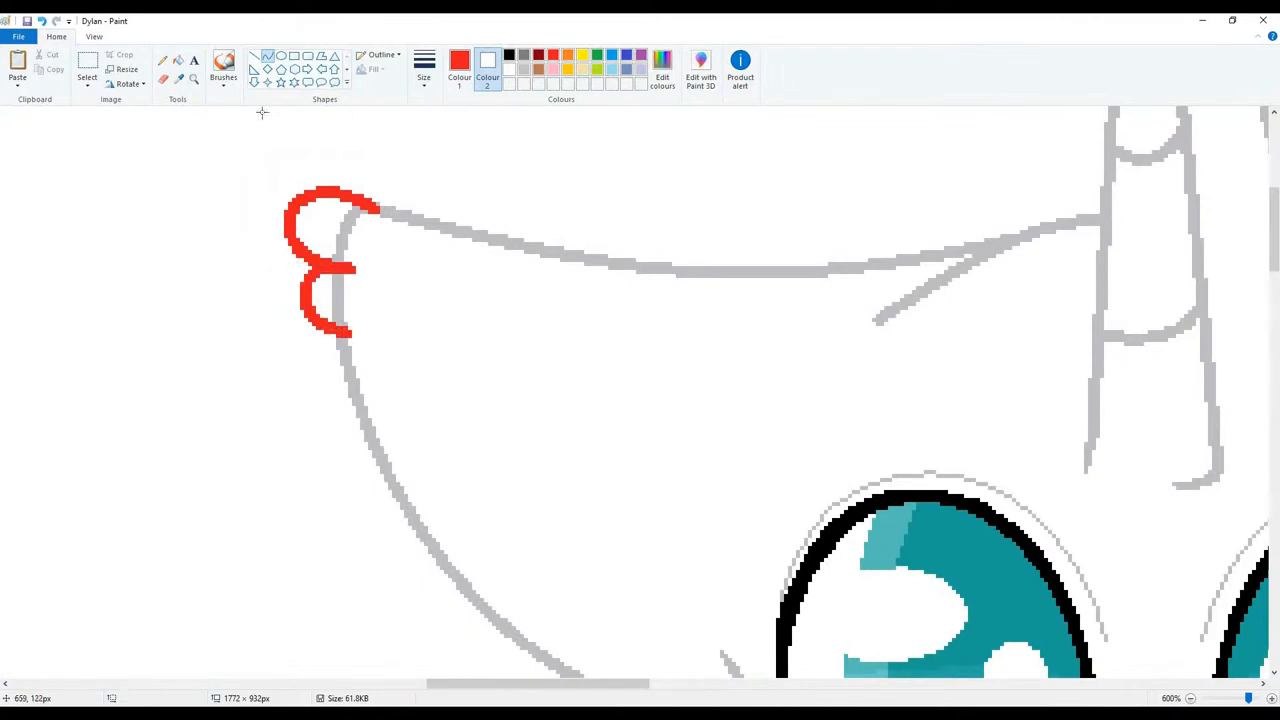
Step: With grey as Colour 1, trace the curled tip as clean grey lineart over the red guide
left_click(128, 84)
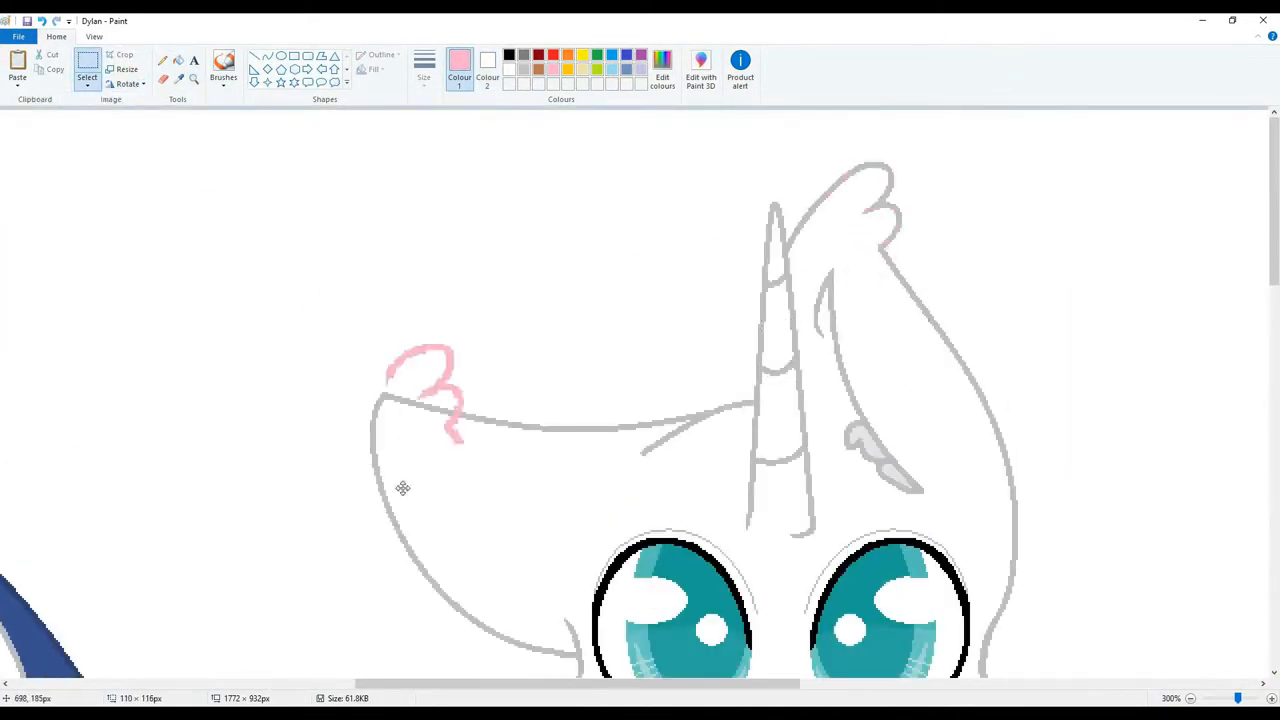
left_click_drag(420, 390, 270, 390)
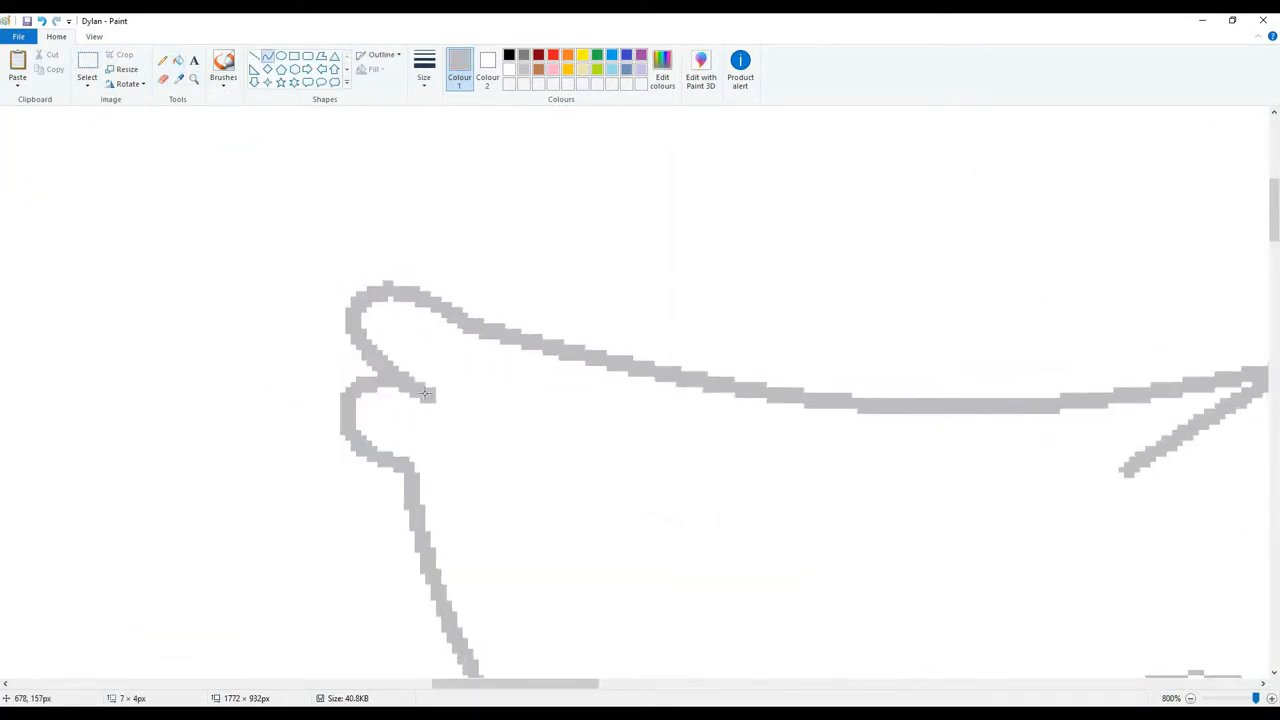
scroll("down", 3)
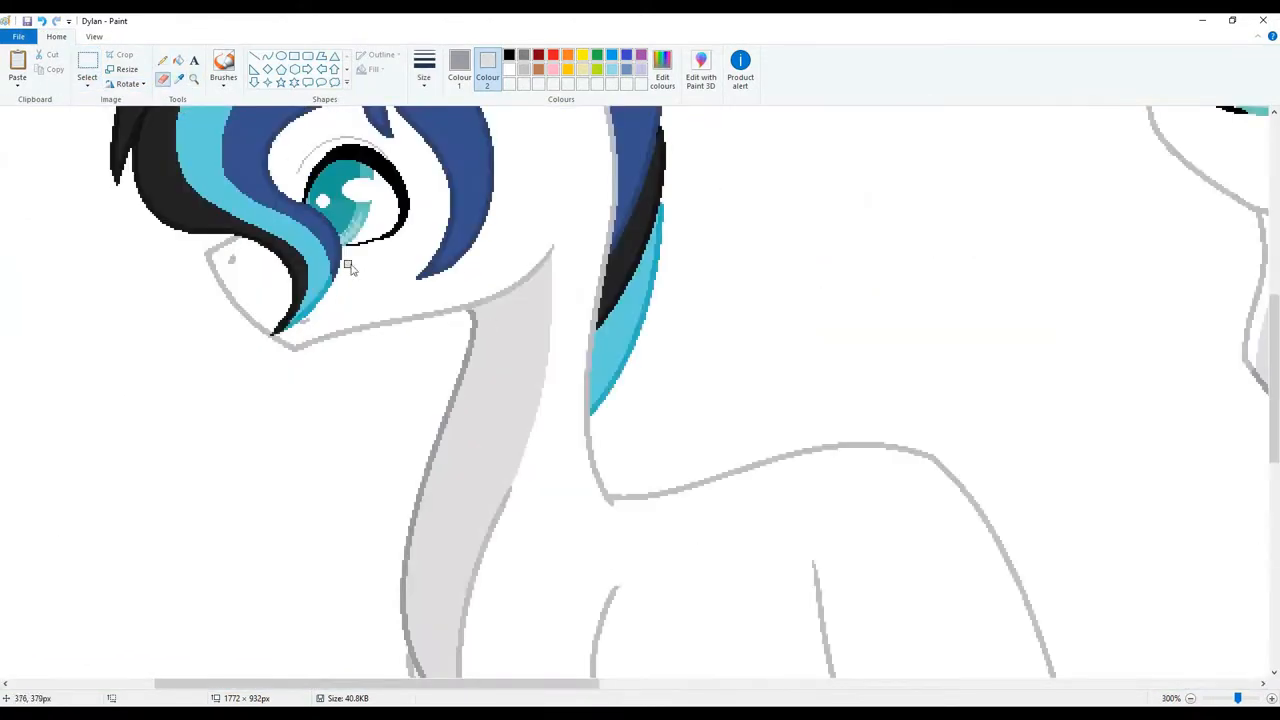
Step: Scroll the canvas to the left side-view pony's head and mane
scroll("down", 3)
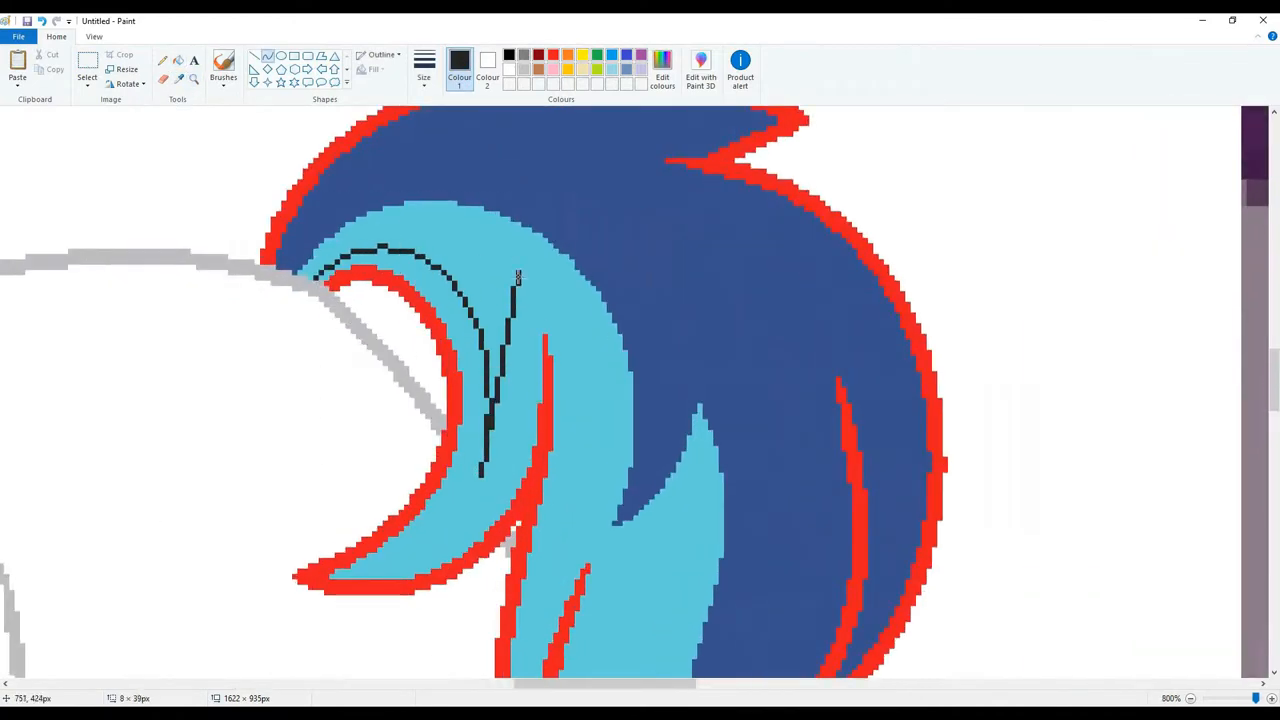
Step: Flip the pasted coloured side view horizontally so both side ponies mirror each other
scroll("down", 3)
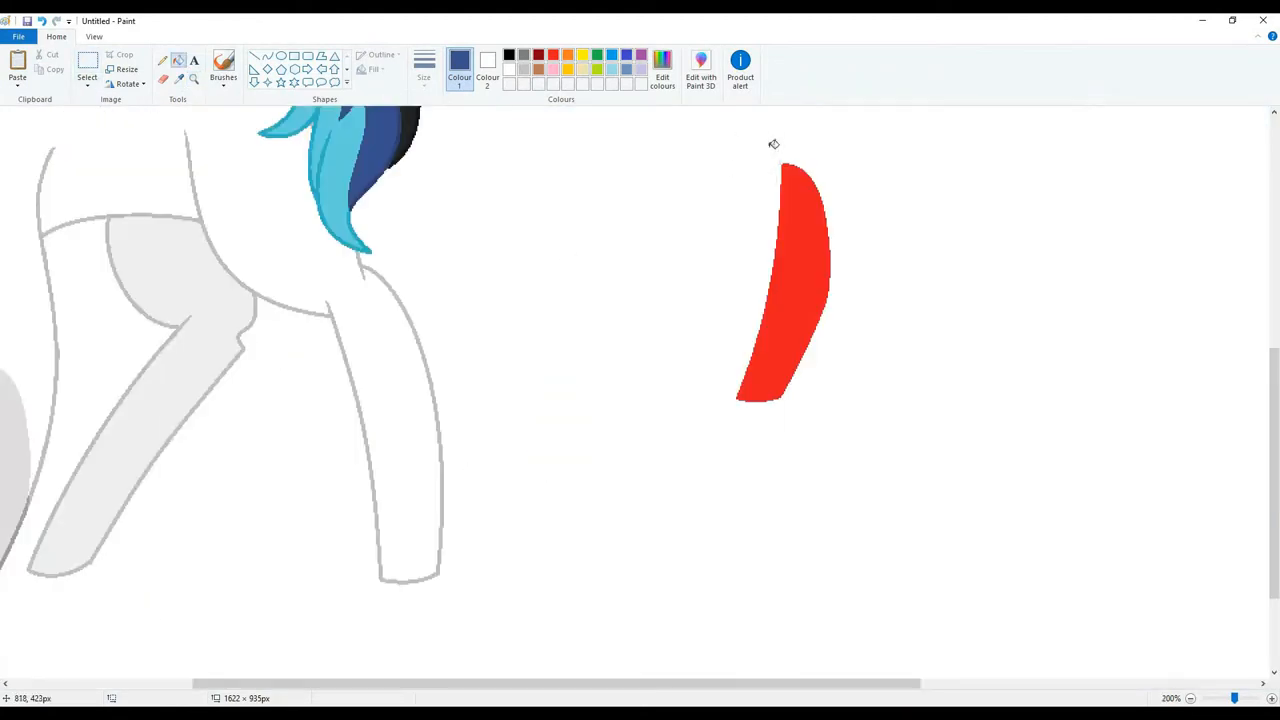
left_click(128, 84)
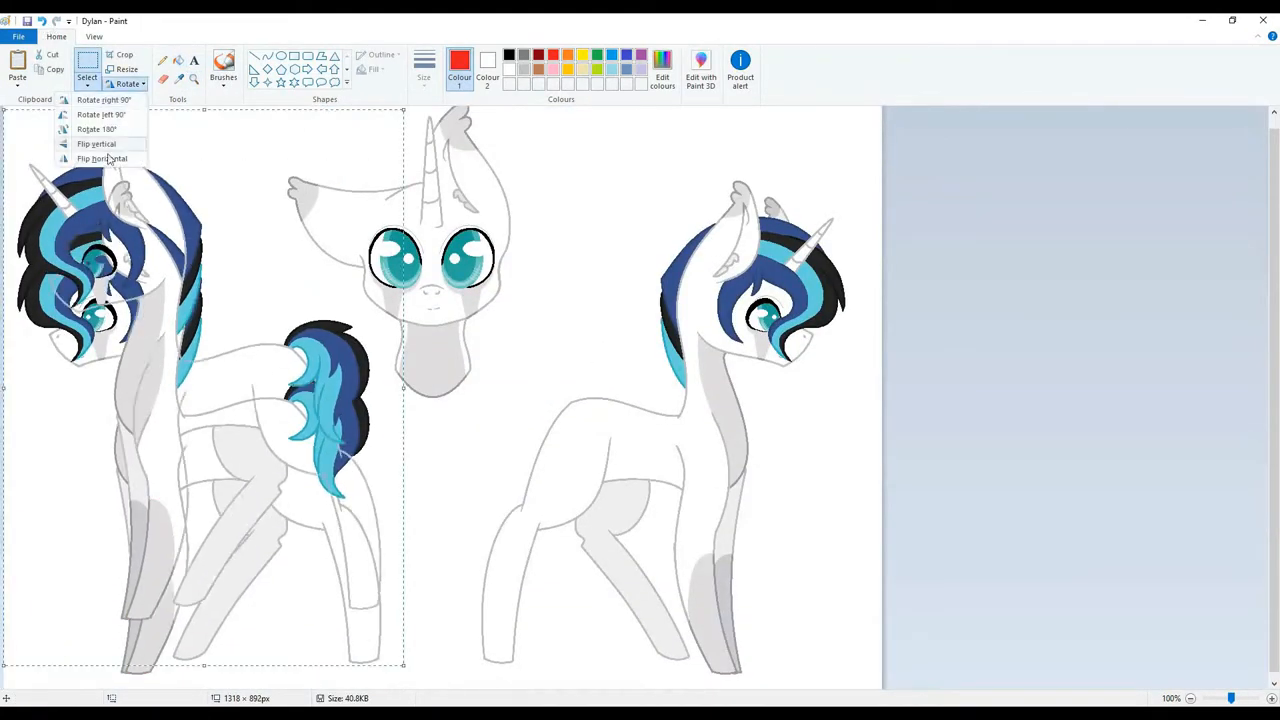
left_click(100, 158)
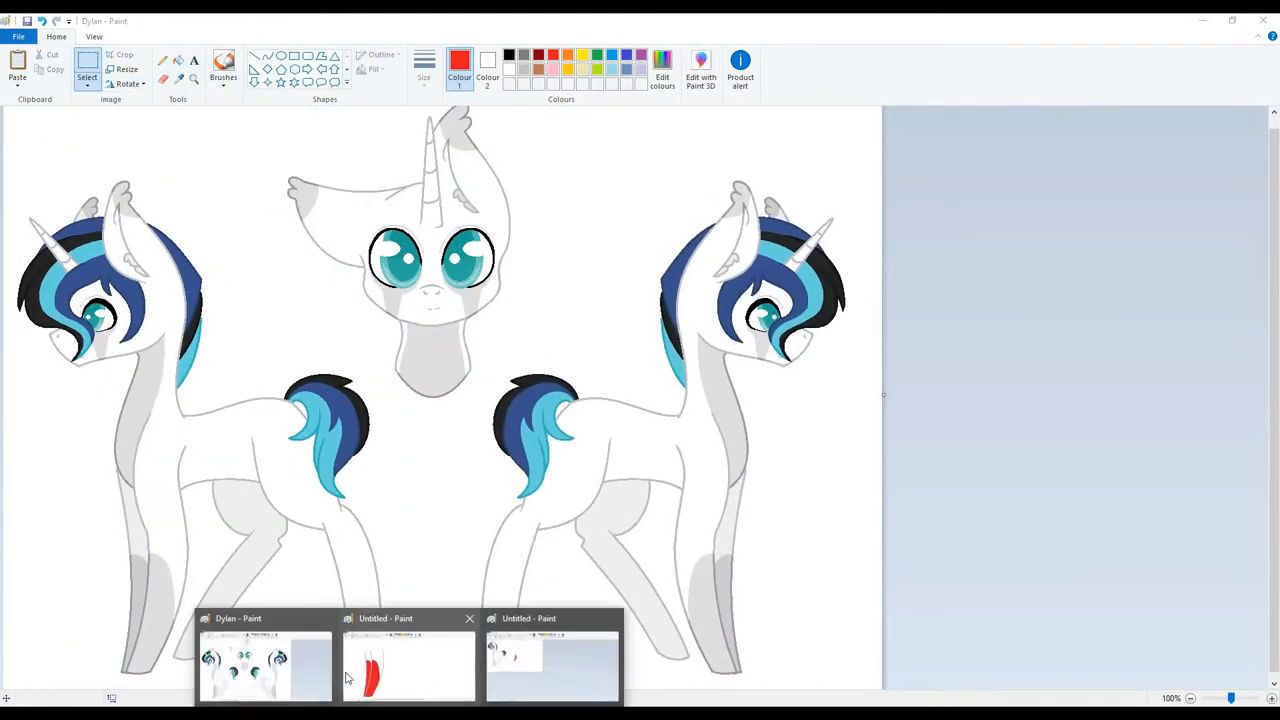
Step: Recolour the mane teal and black in the Untitled copy and paste it over the left pony on the Dylan sheet
left_click(408, 664)
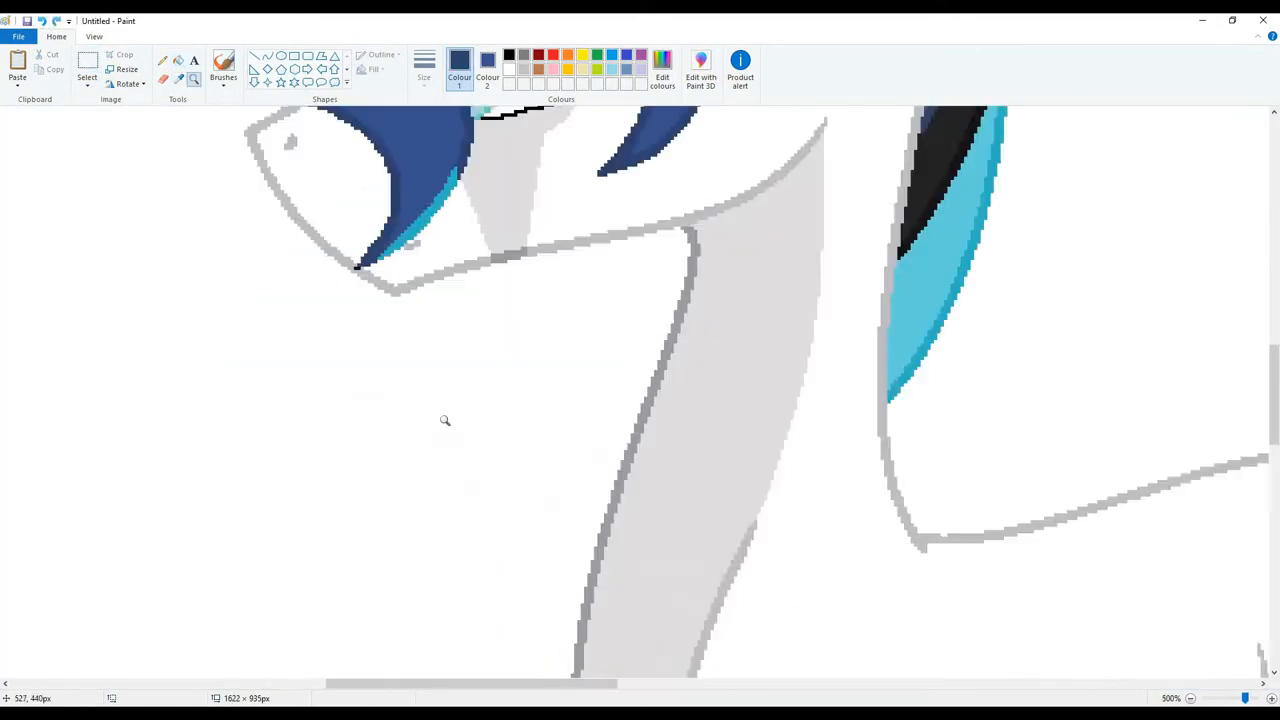
left_click(88, 76)
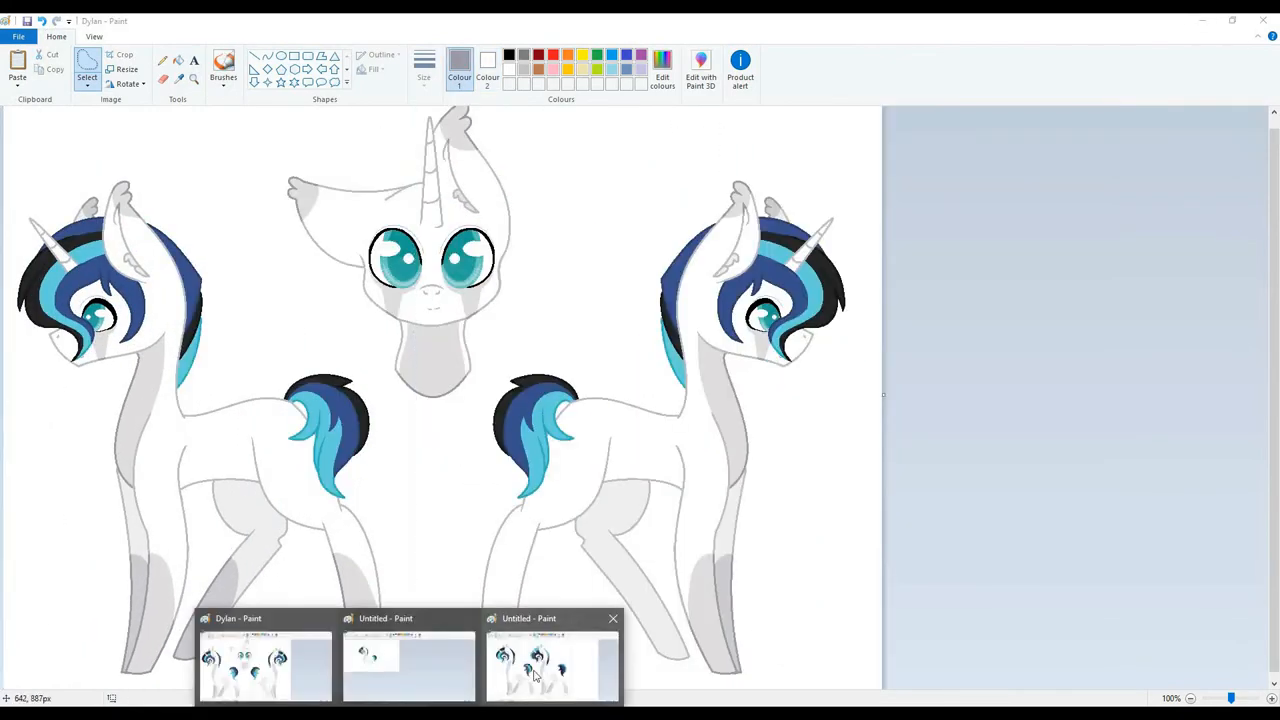
left_click(128, 84)
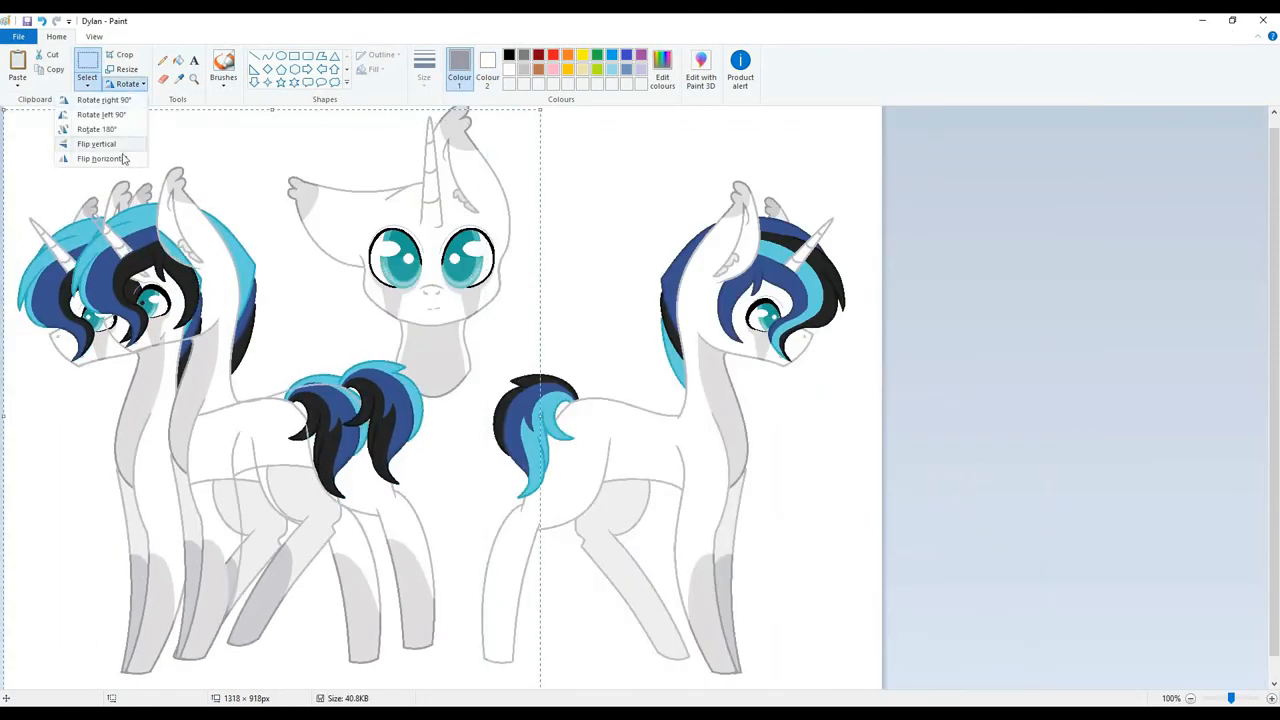